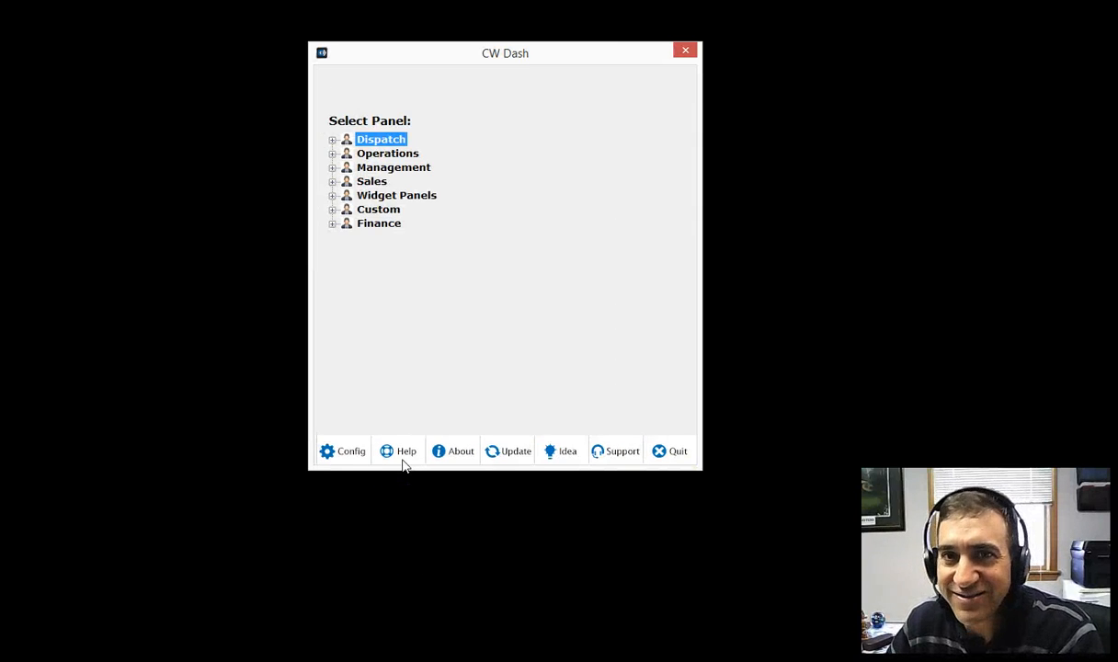
pyautogui.moveTo(809, 226)
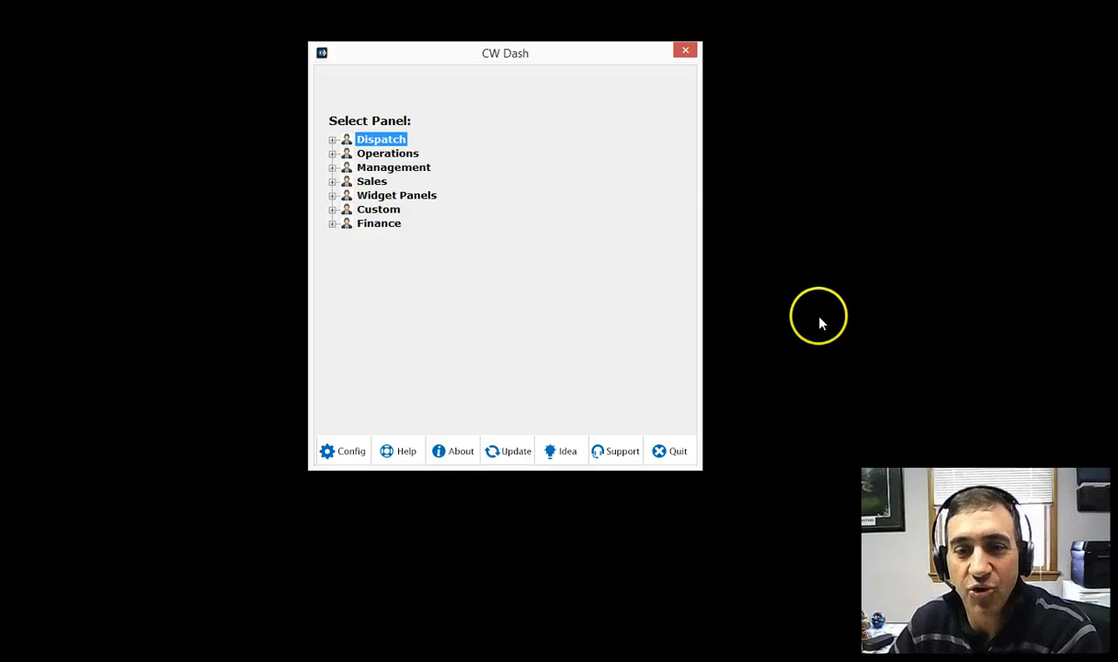
pyautogui.moveTo(721, 224)
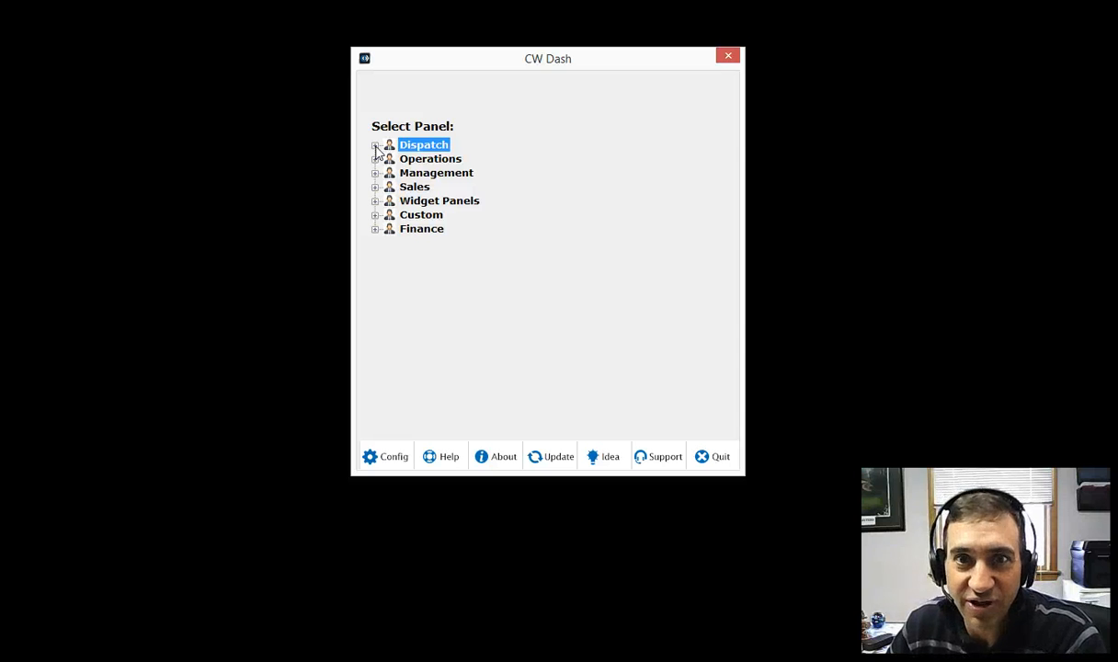
# Expand Dispatch and bring up the Open Tickets By Member chart in its own window.
pyautogui.click(375, 144)
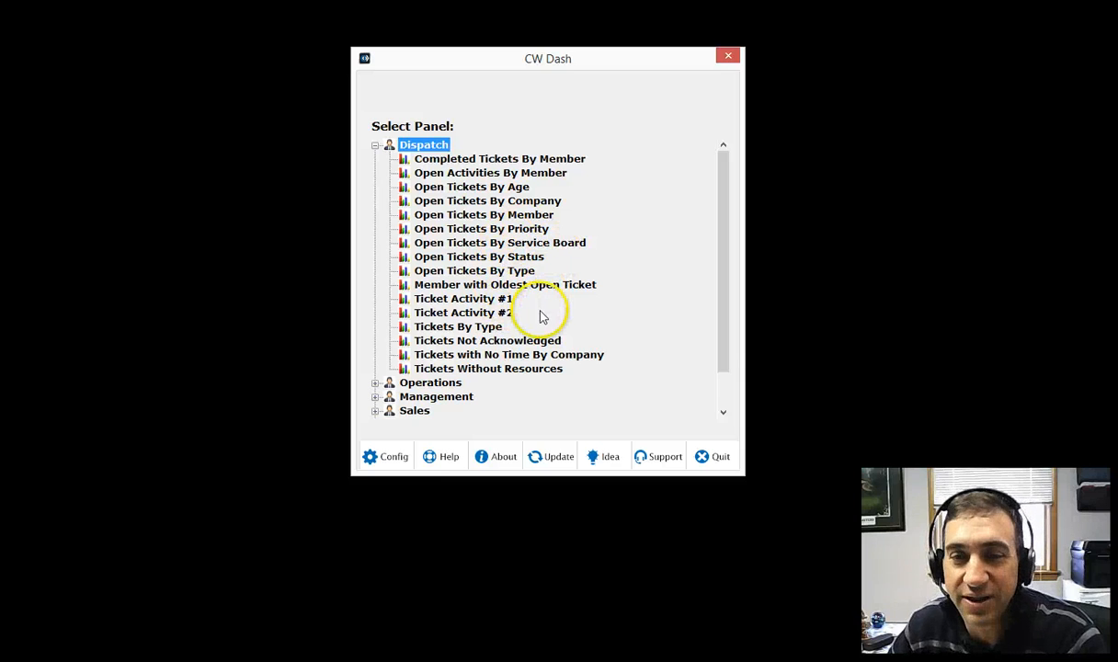
pyautogui.click(485, 213)
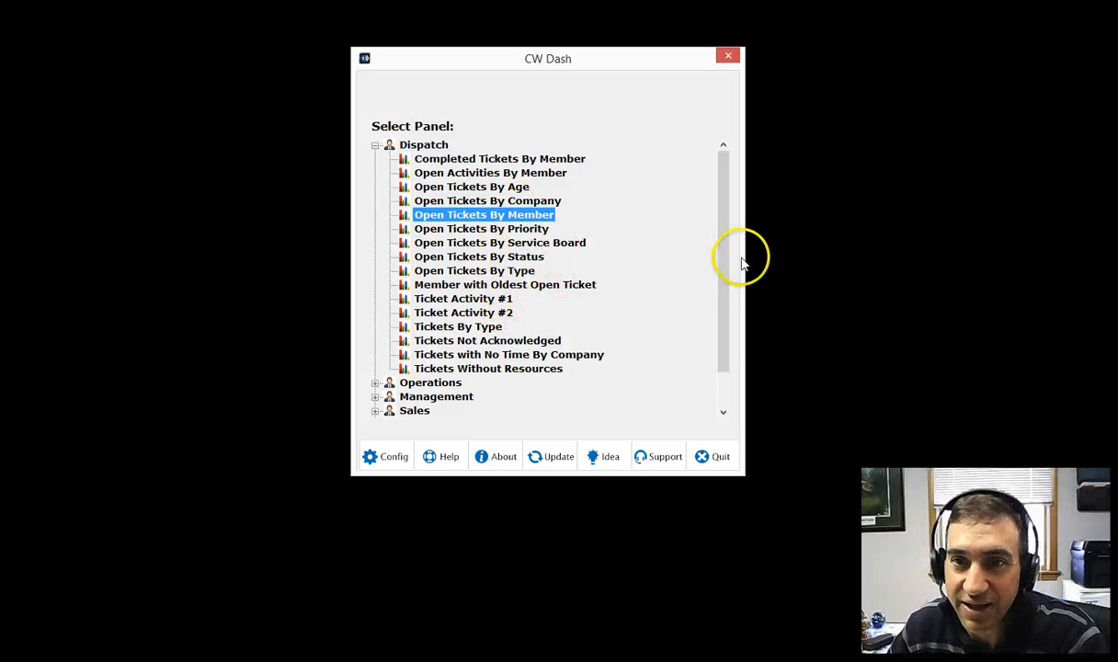
pyautogui.doubleClick(481, 213)
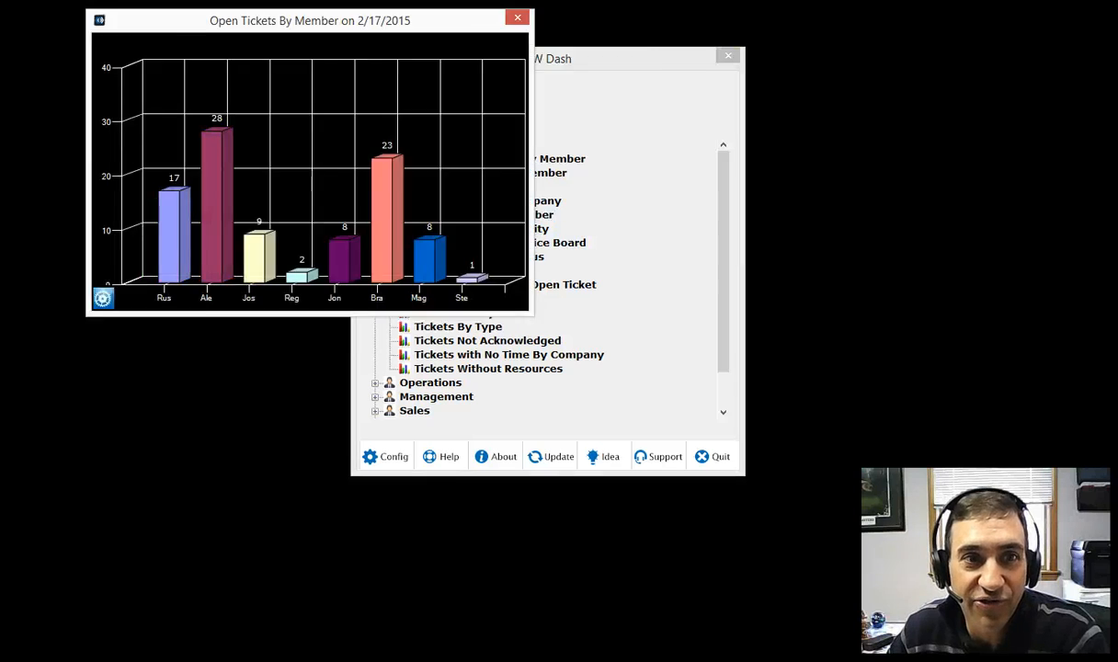
pyautogui.moveTo(308, 20); pyautogui.dragTo(362, 66)
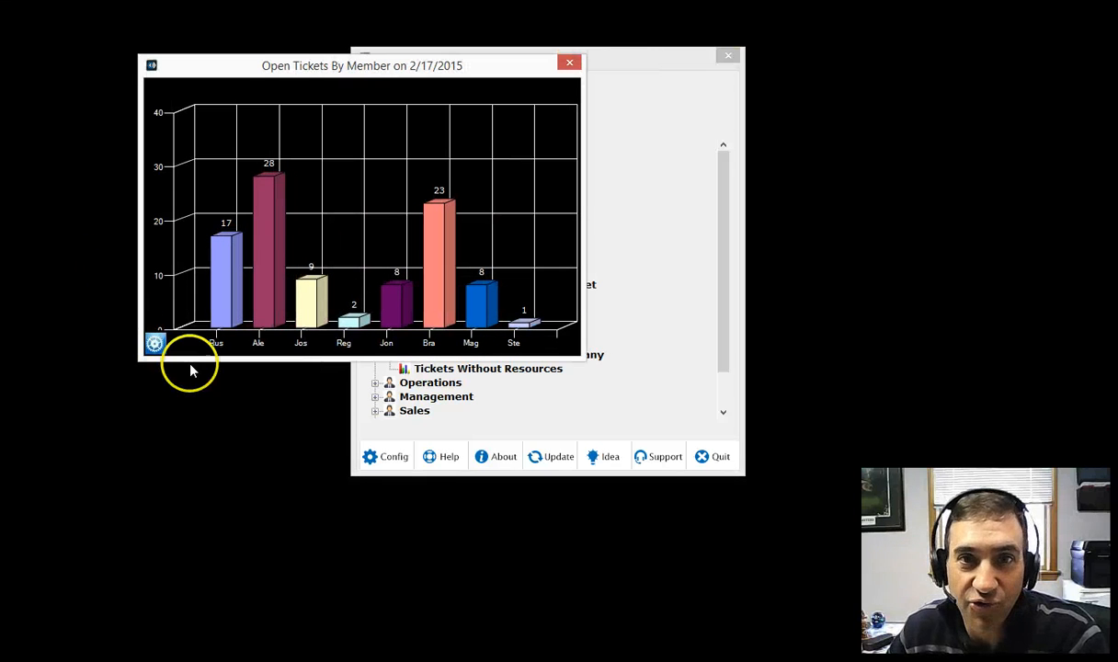
pyautogui.moveTo(128, 213)
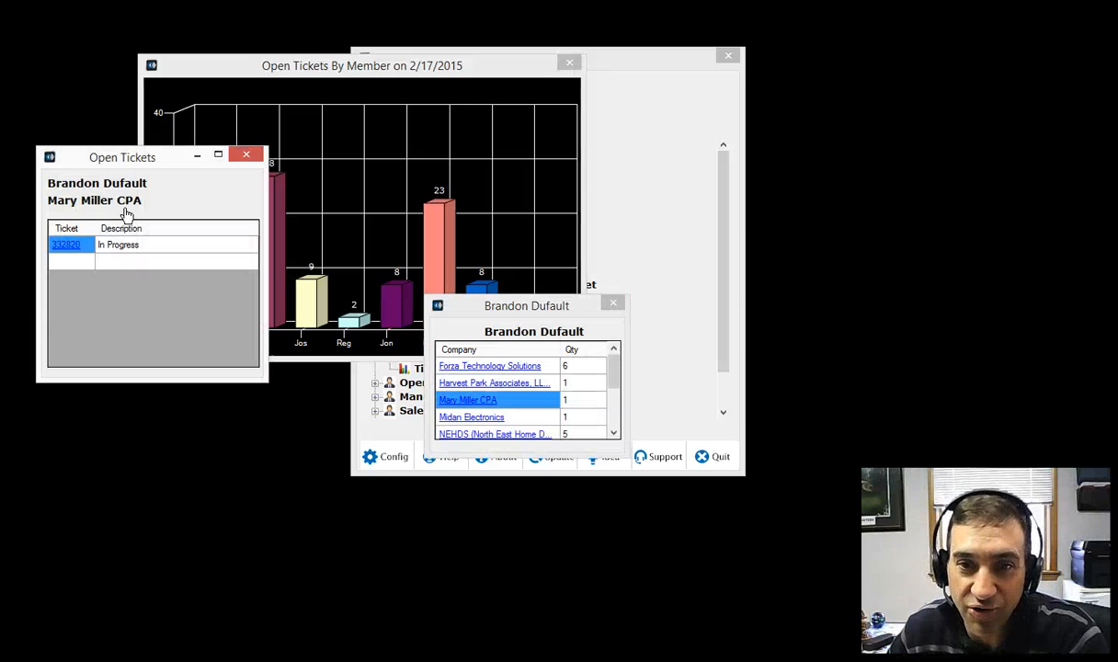
# Drill into a member's companies and tickets, then close the detail windows.
pyautogui.click(247, 154)
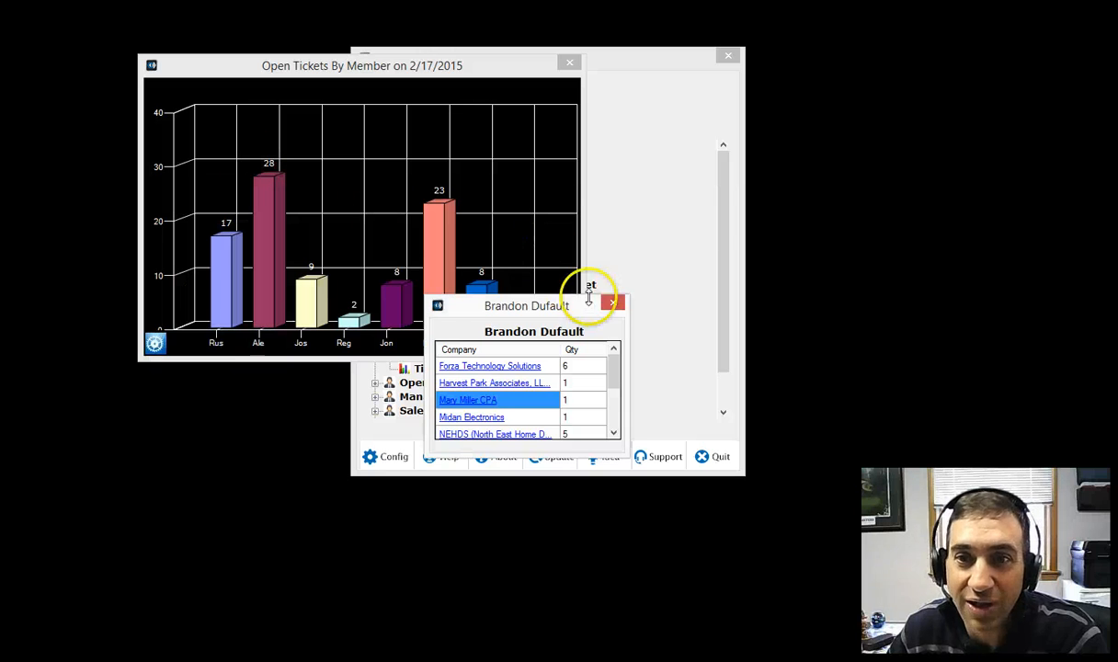
pyautogui.click(610, 302)
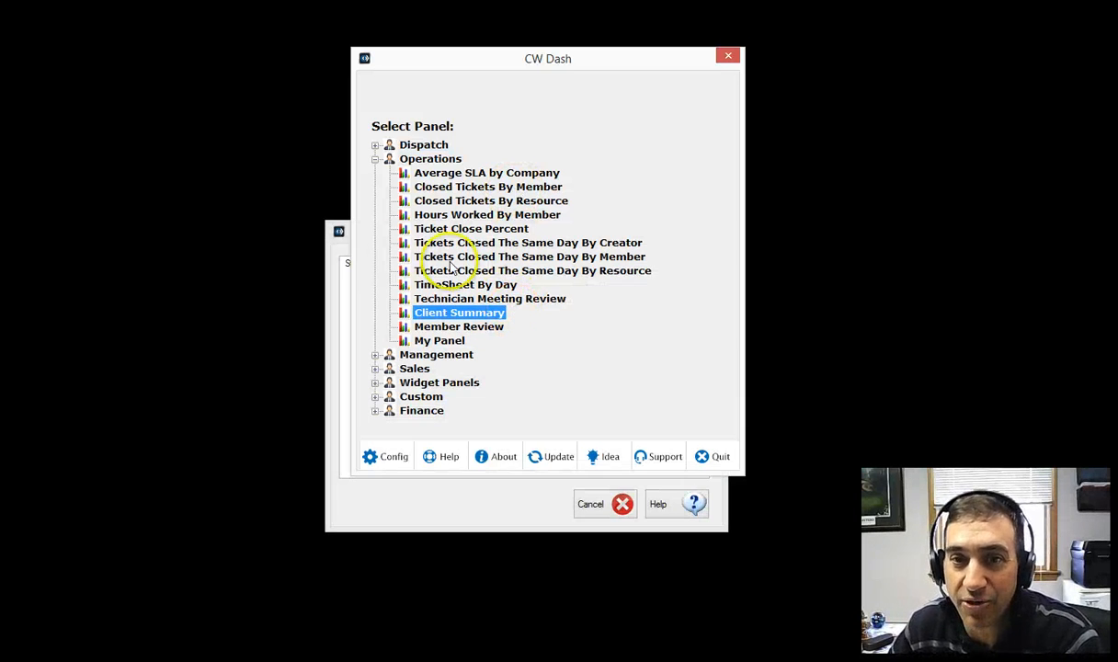
# Launch the Client Summary wizard, cancel it, and collapse the Operations group.
pyautogui.doubleClick(458, 313)
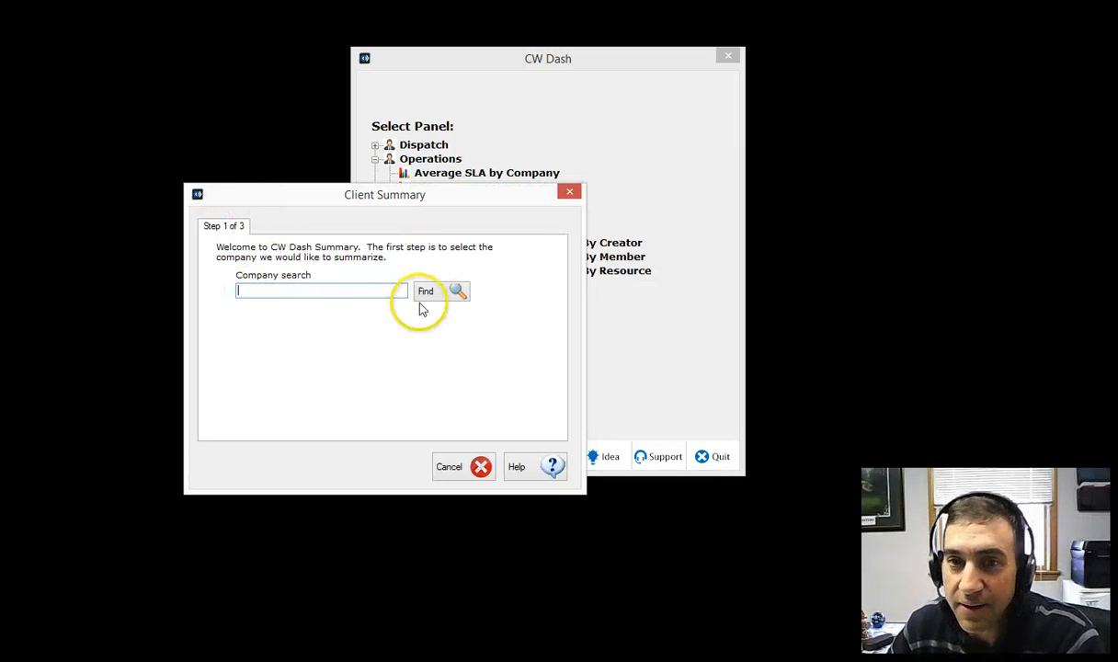
pyautogui.moveTo(404, 296)
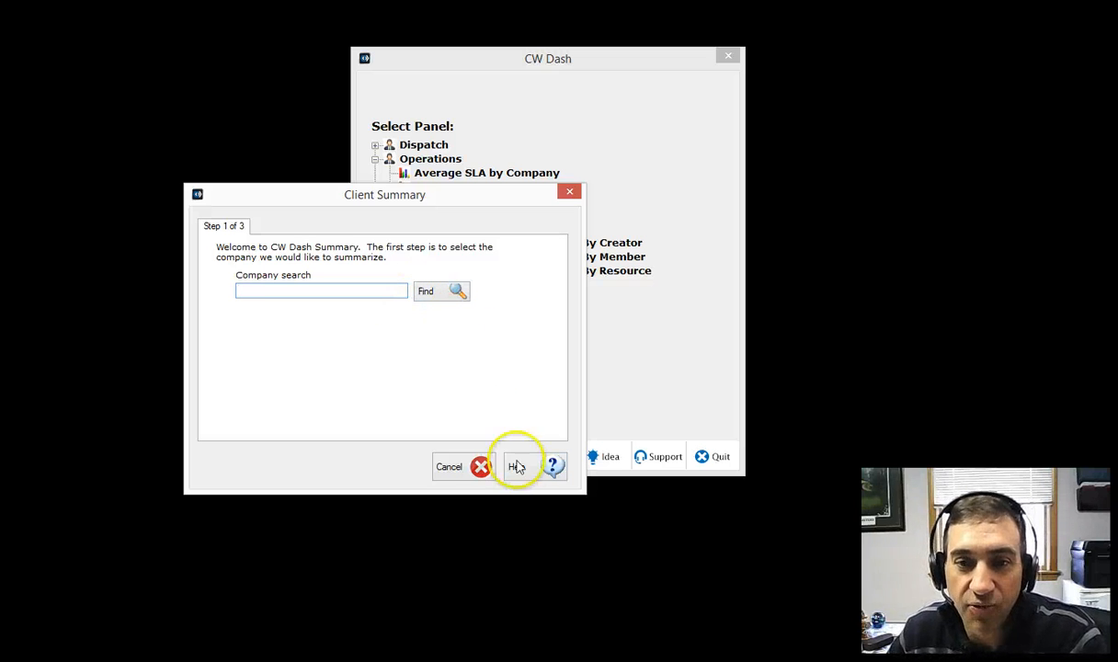
pyautogui.moveTo(459, 474)
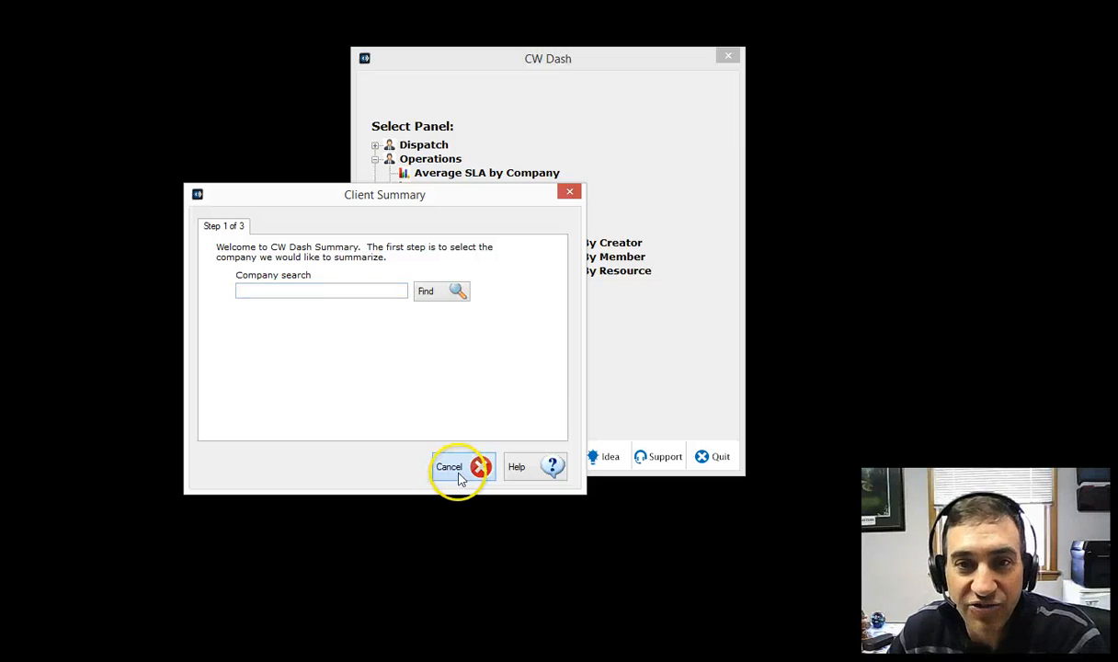
pyautogui.click(449, 467)
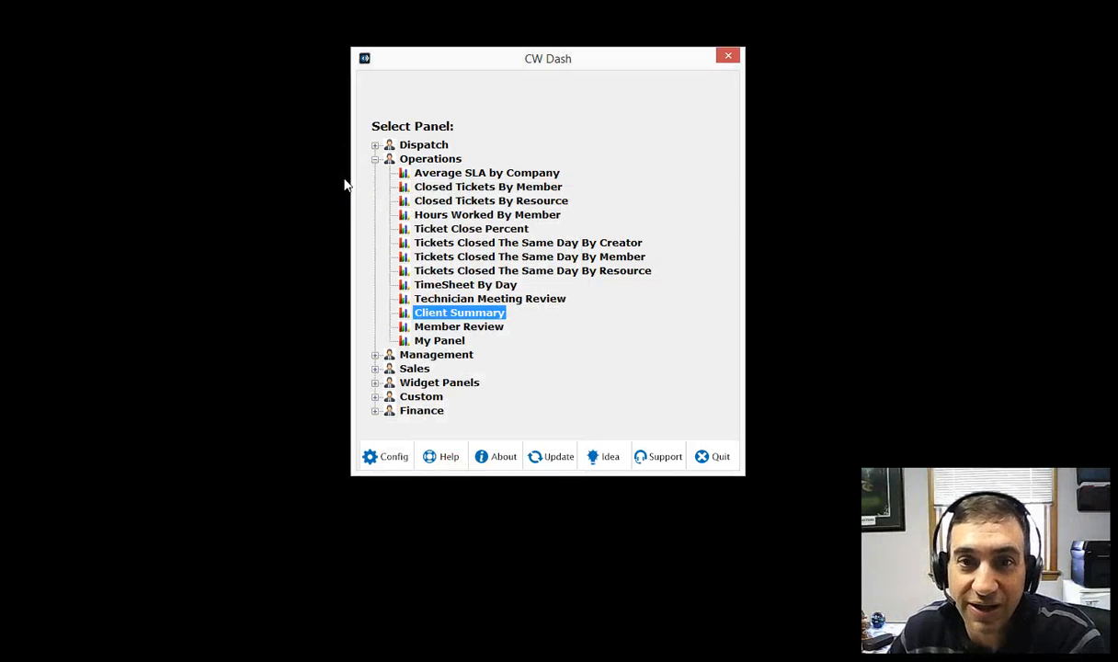
pyautogui.click(375, 159)
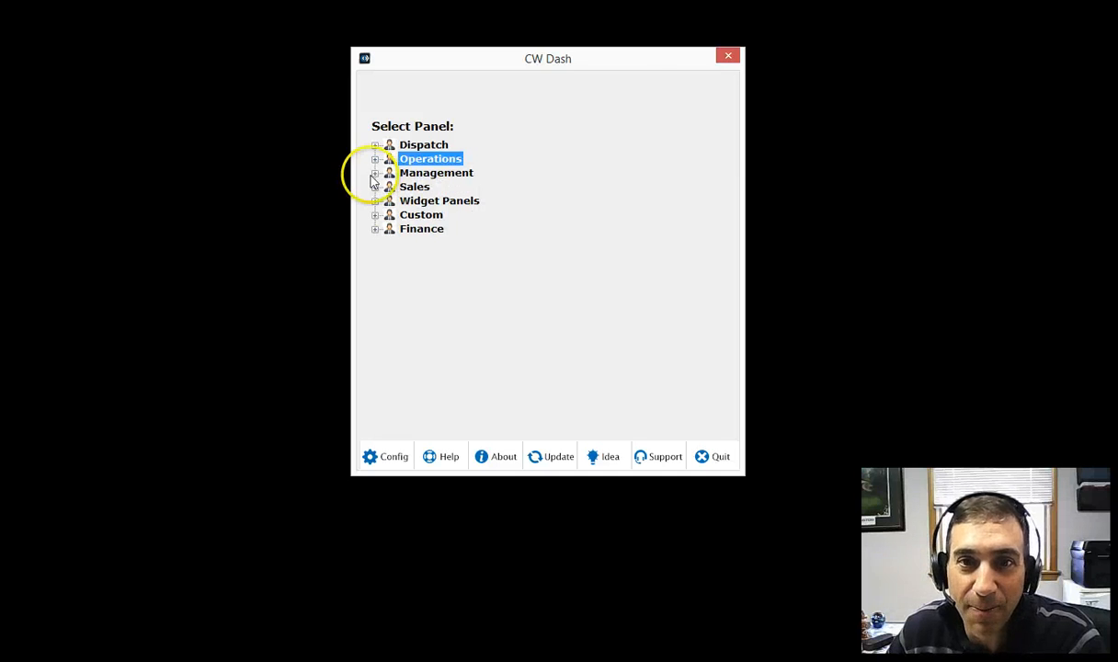
# Expand Management and view the Hours By Agreement chart, then close it.
pyautogui.click(373, 173)
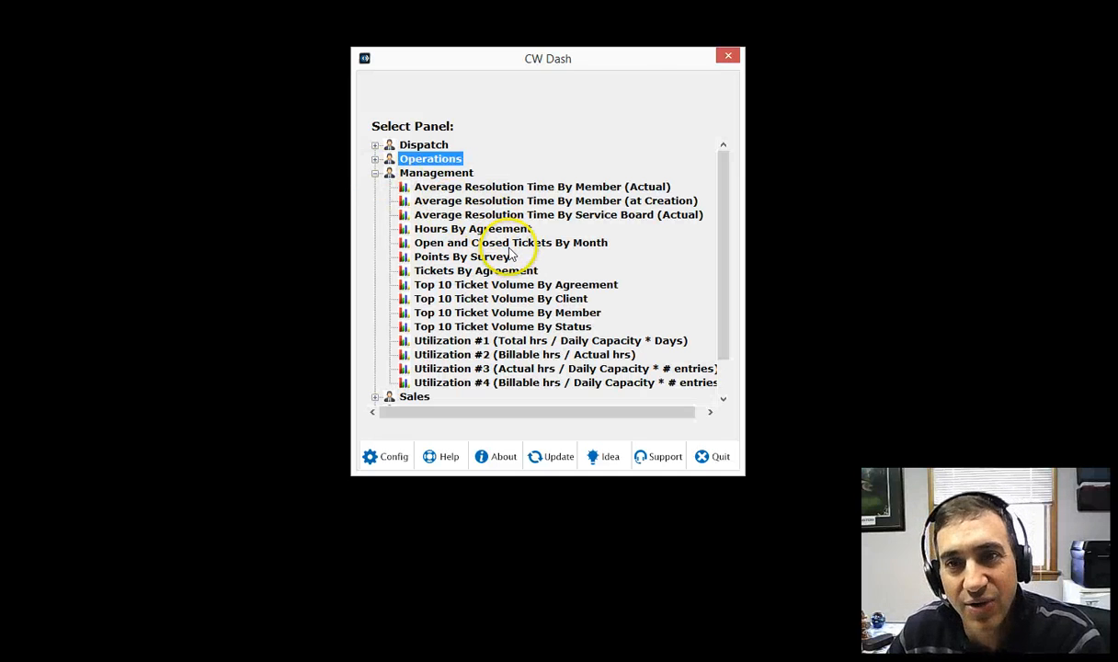
pyautogui.doubleClick(471, 228)
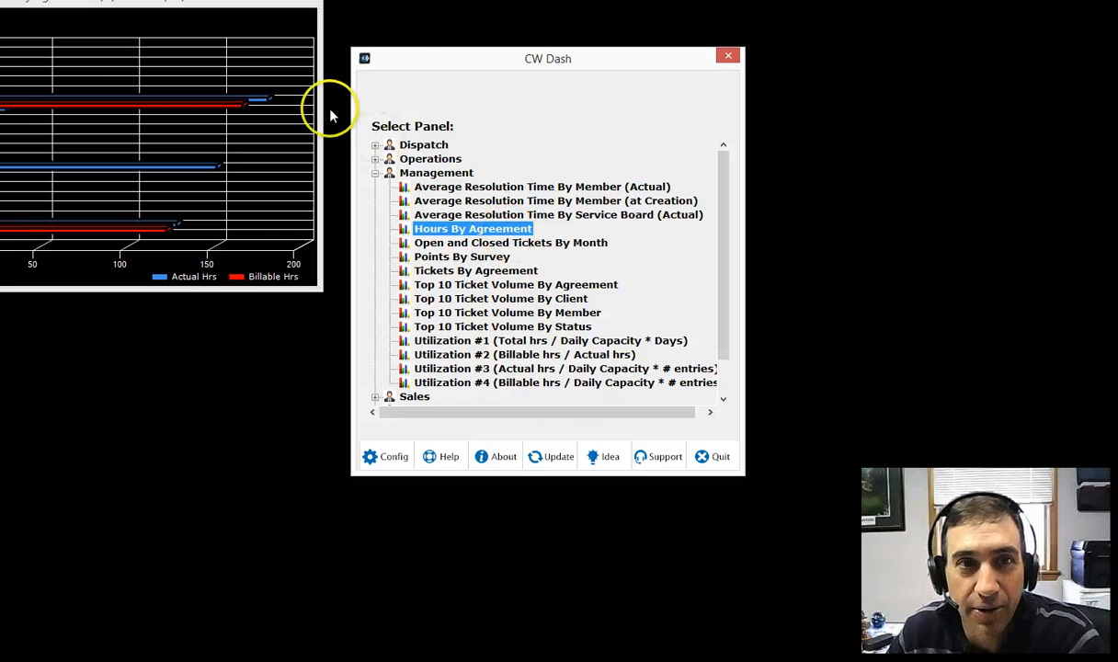
pyautogui.doubleClick(471, 228)
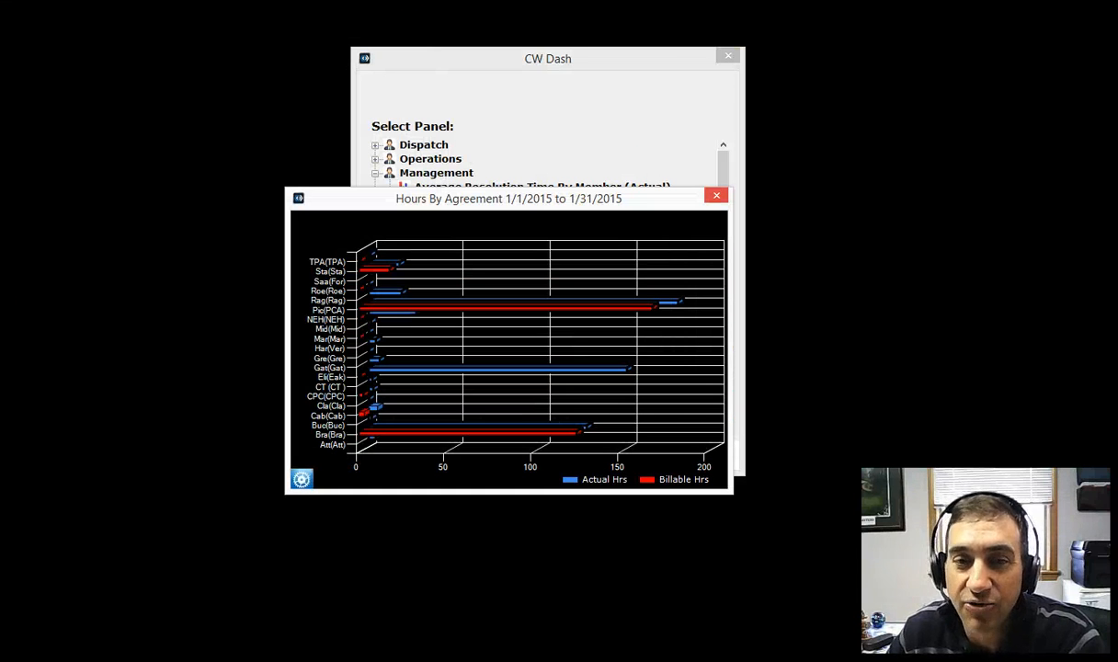
pyautogui.click(717, 195)
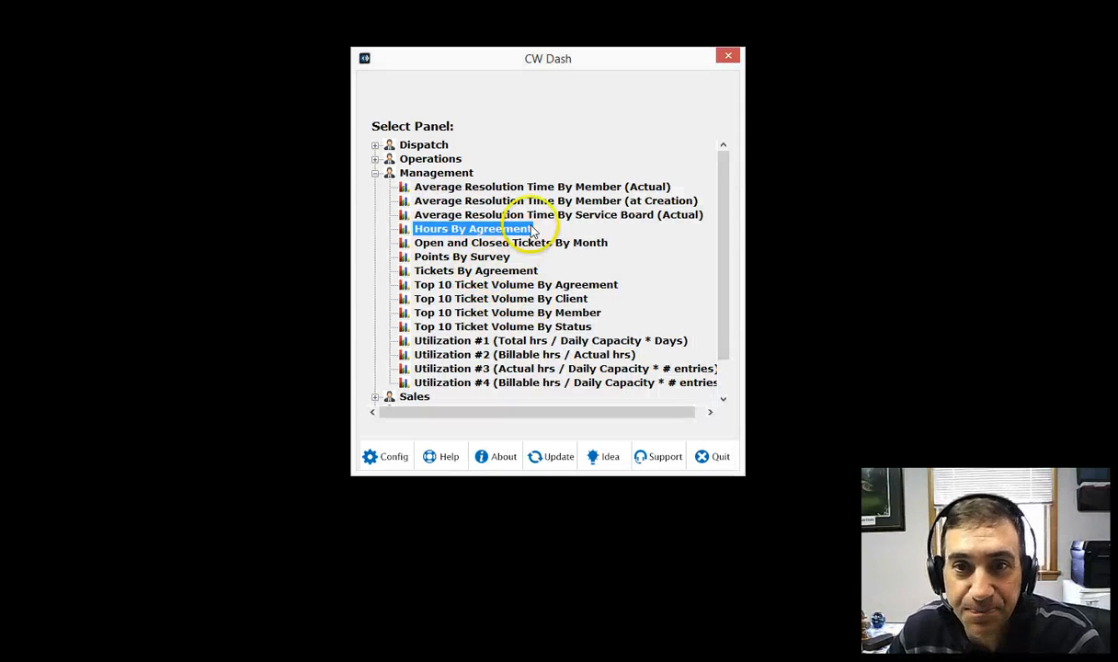
pyautogui.moveTo(482, 368)
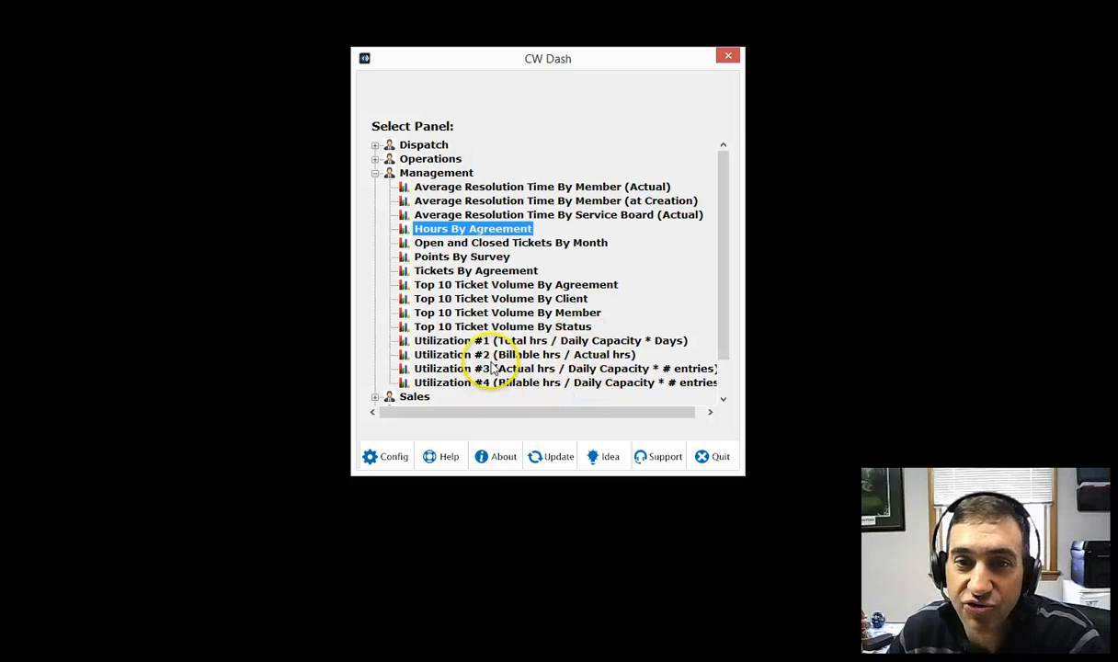
pyautogui.moveTo(560, 298)
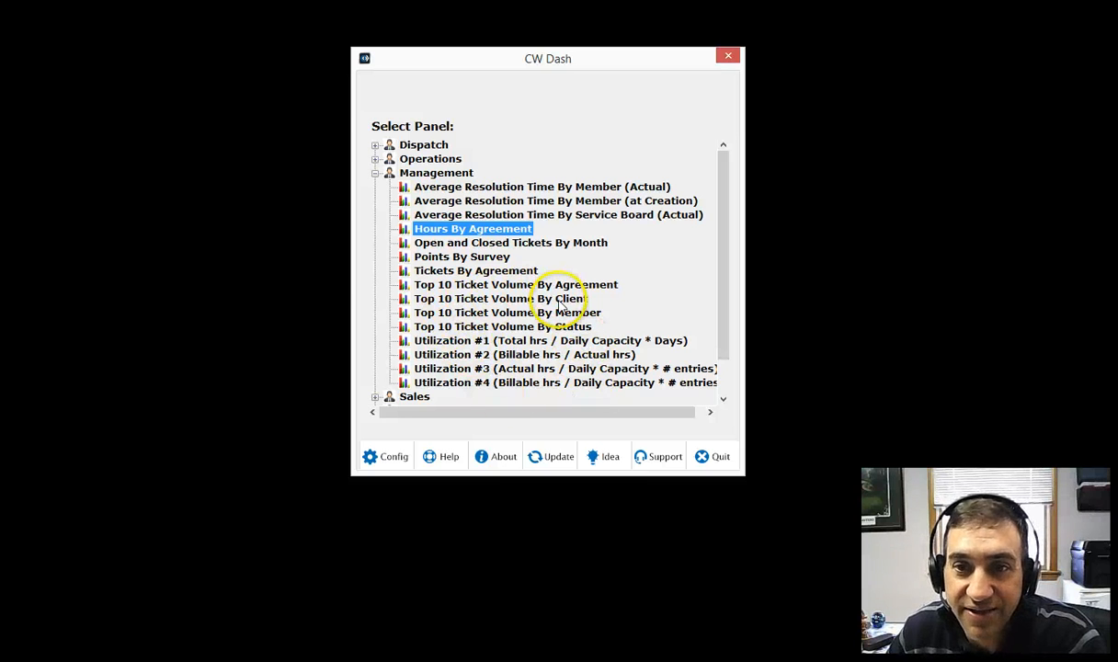
# View the Top 10 Ticket Volume By Client pie chart, then close it.
pyautogui.doubleClick(487, 297)
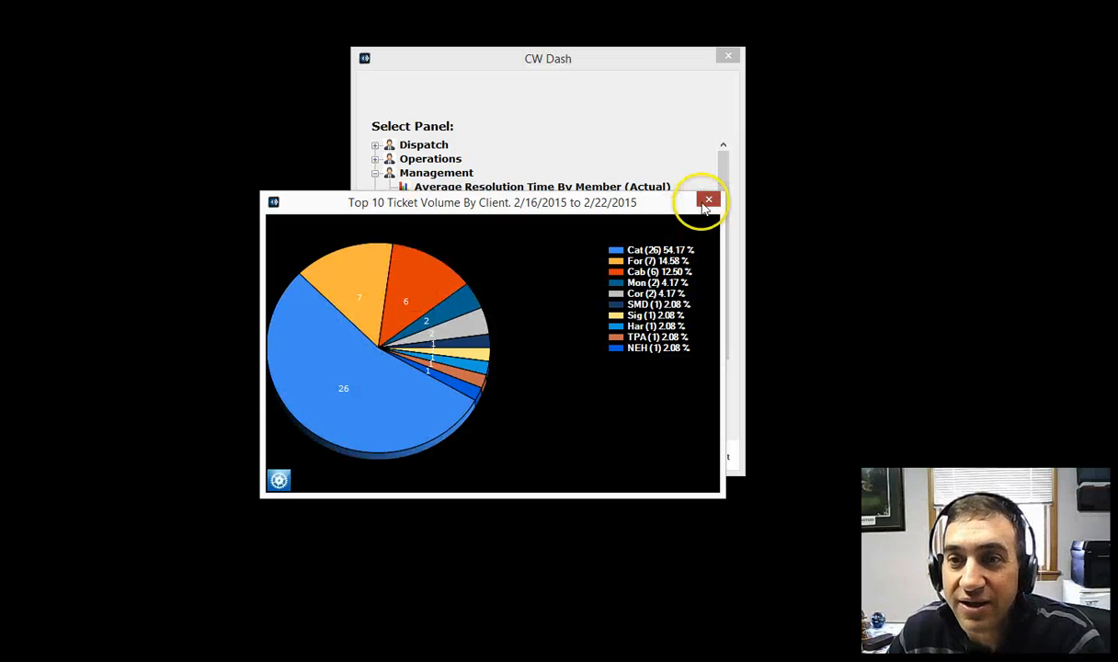
pyautogui.click(708, 198)
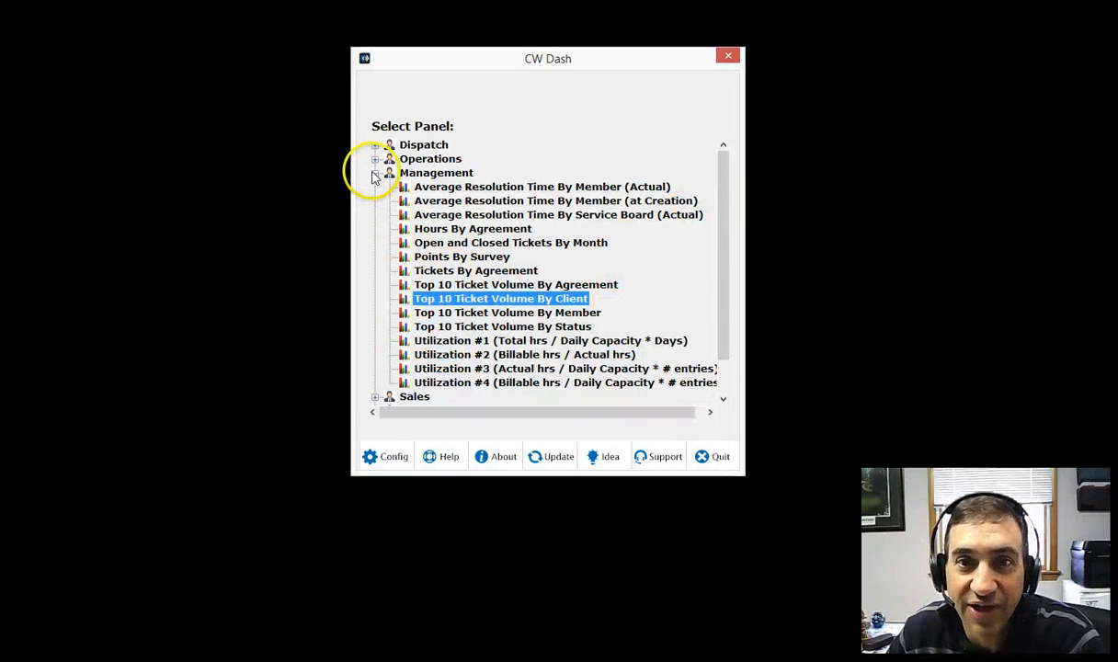
# Collapse the Management group in the panel tree.
pyautogui.click(375, 172)
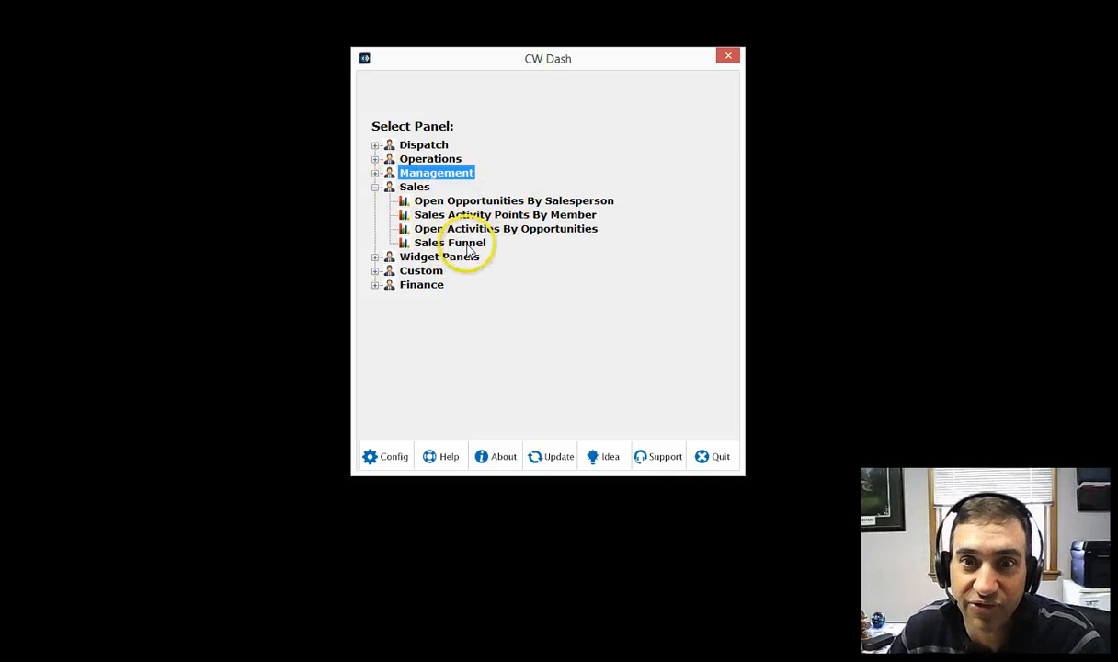
pyautogui.moveTo(352, 195)
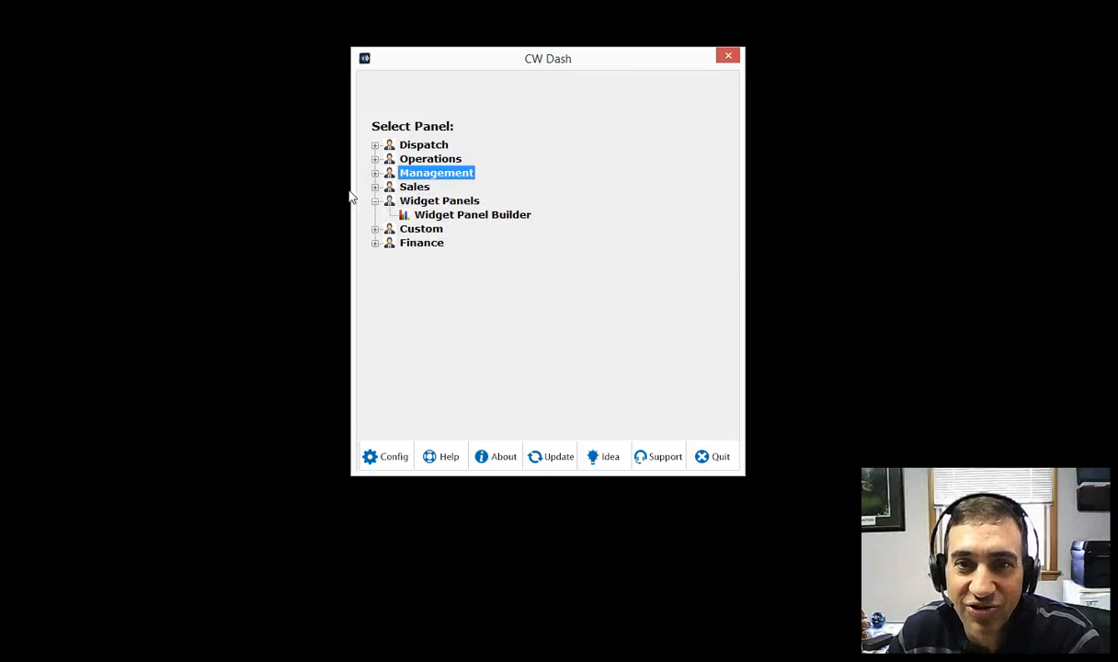
# Start a widget panel counting tickets with the Check Again status.
pyautogui.doubleClick(470, 213)
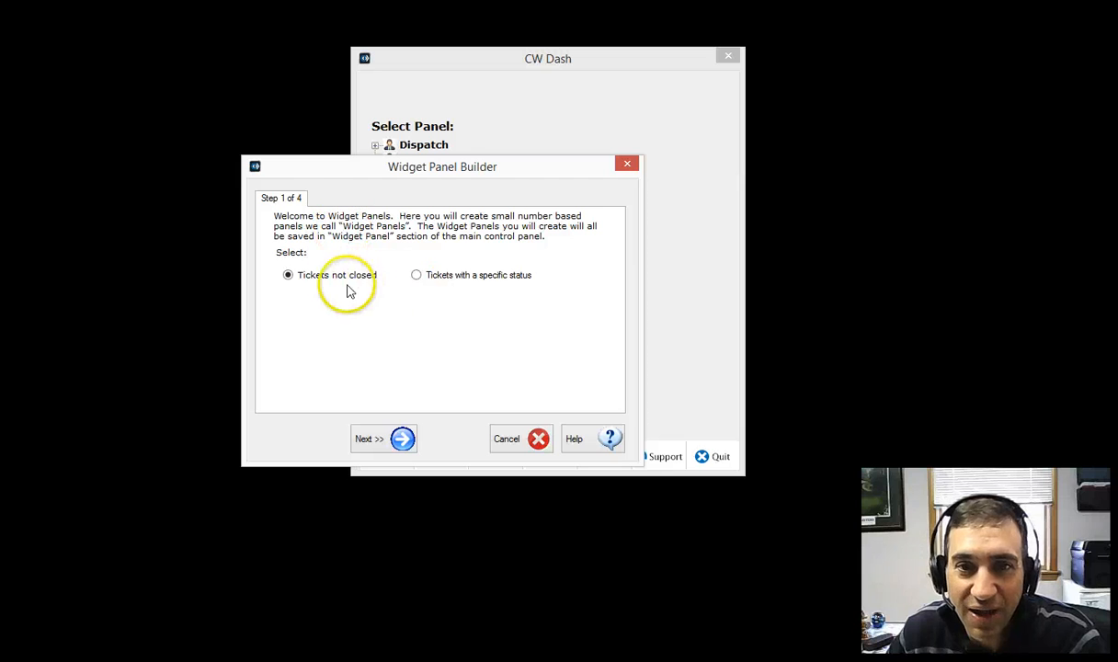
pyautogui.moveTo(442, 165); pyautogui.dragTo(434, 137)
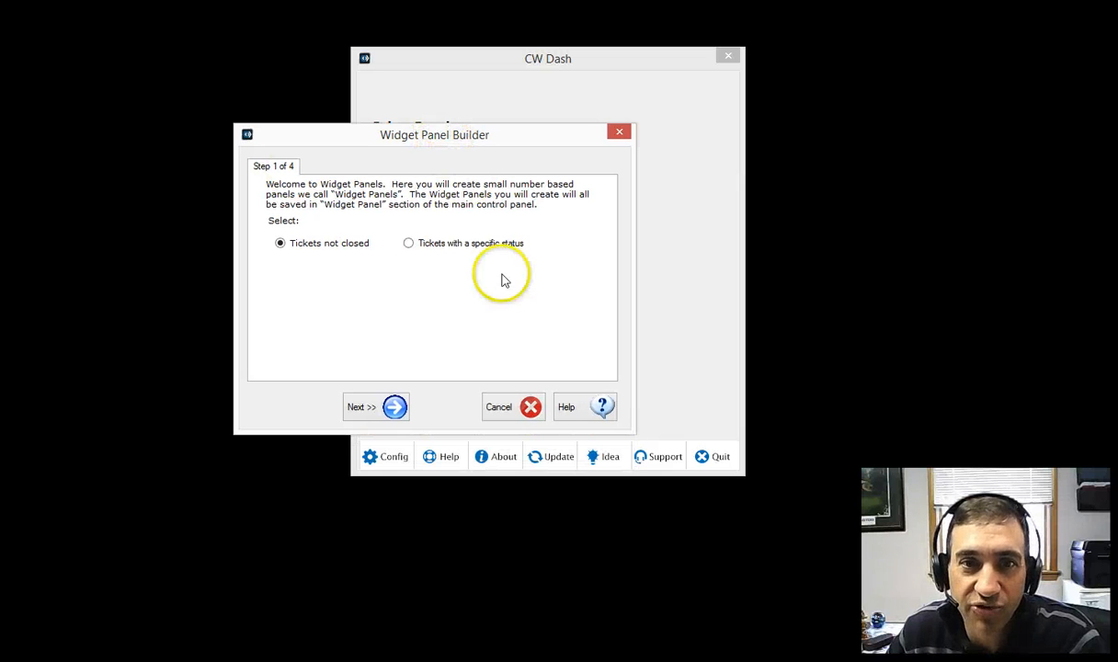
pyautogui.moveTo(408, 243)
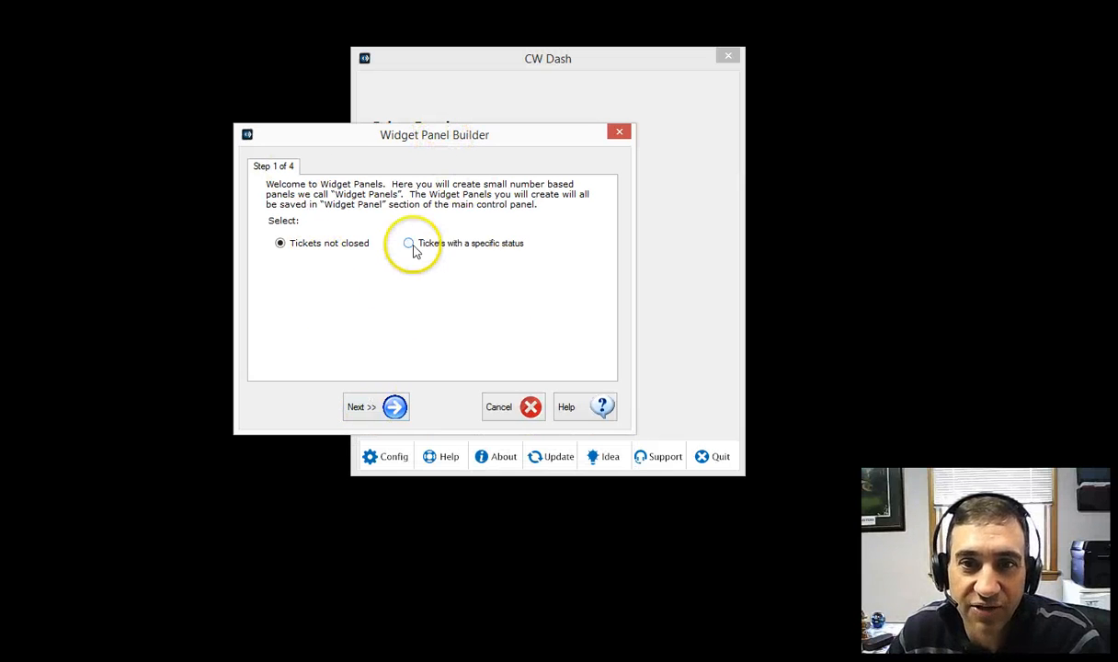
pyautogui.click(408, 243)
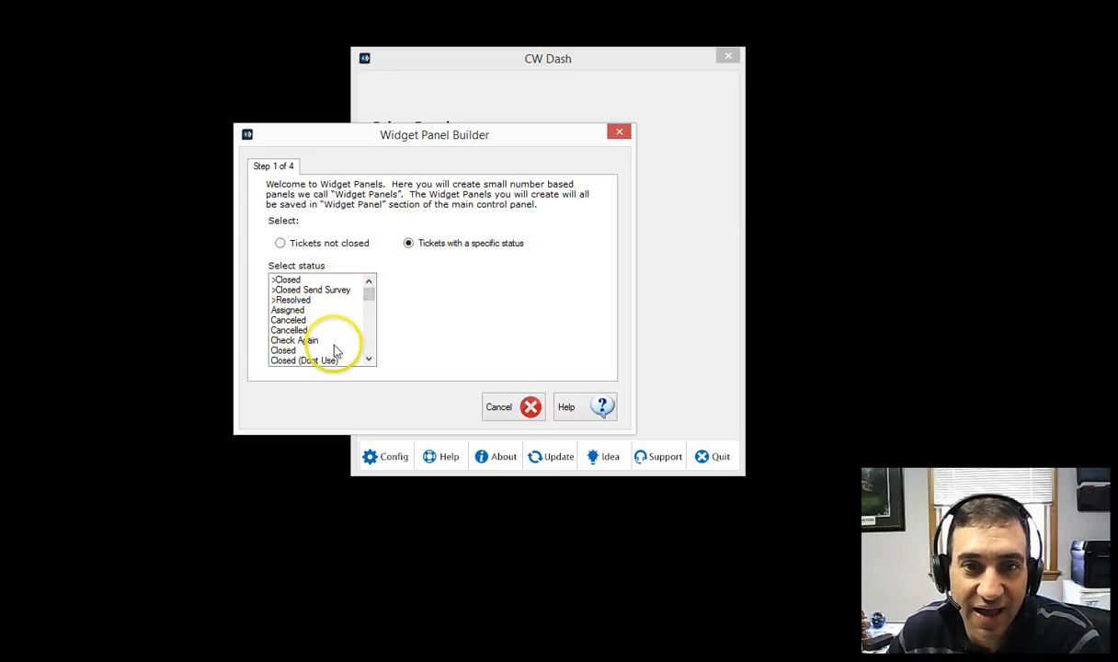
pyautogui.click(295, 338)
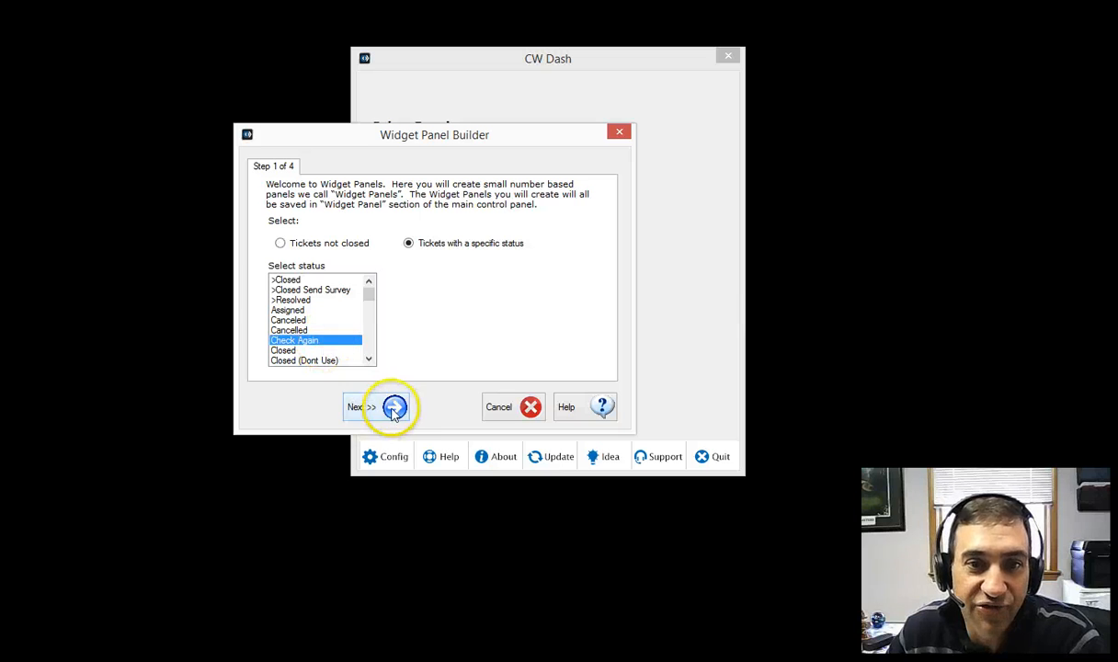
pyautogui.click(381, 406)
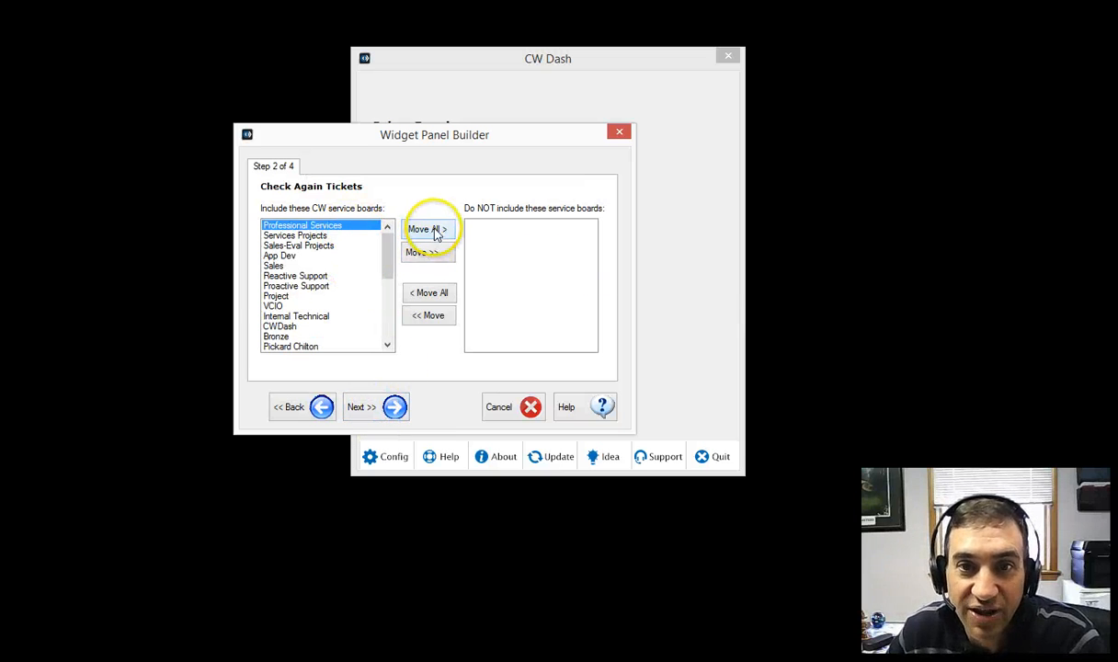
# Enable colour coding and finish the Check Again Ticket widget panel.
pyautogui.click(376, 407)
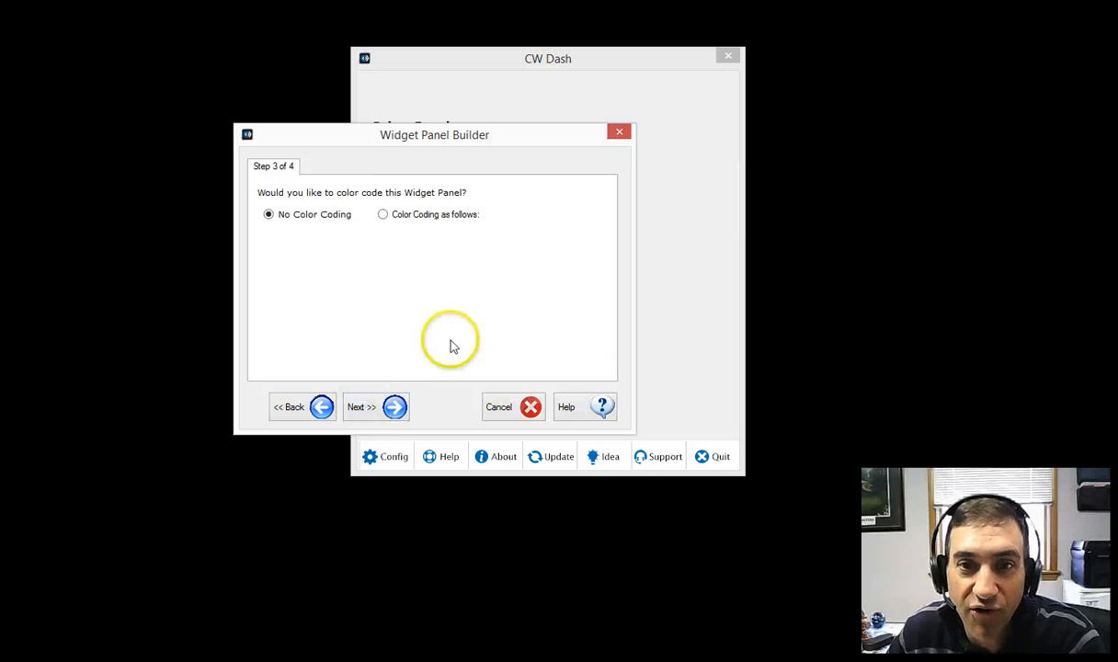
pyautogui.click(383, 214)
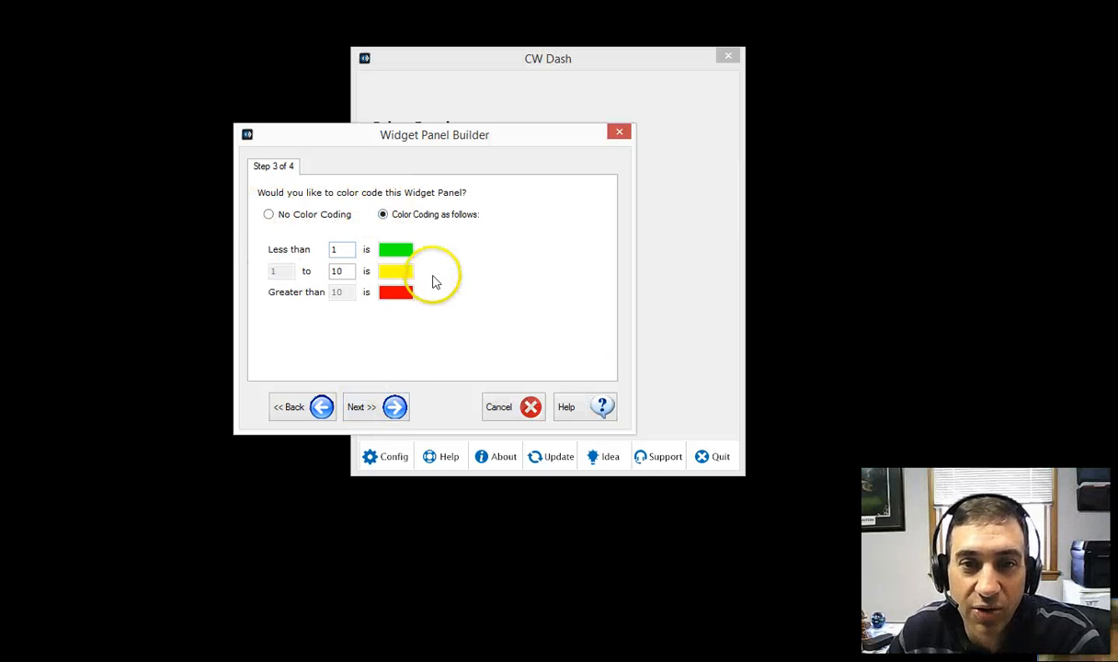
pyautogui.moveTo(379, 334)
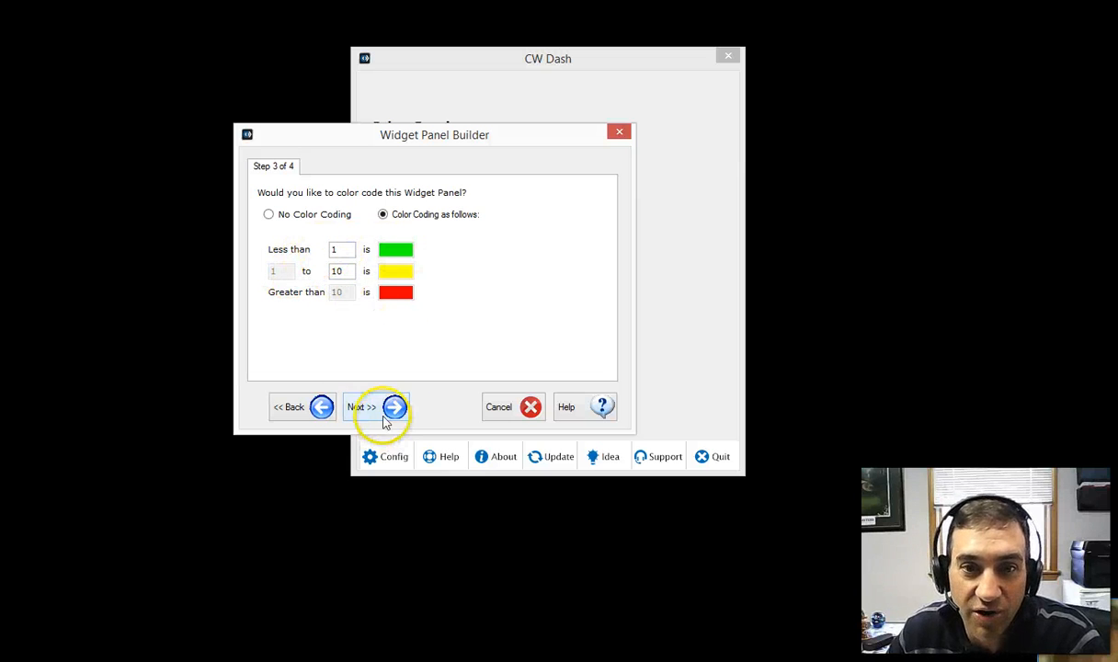
pyautogui.click(375, 406)
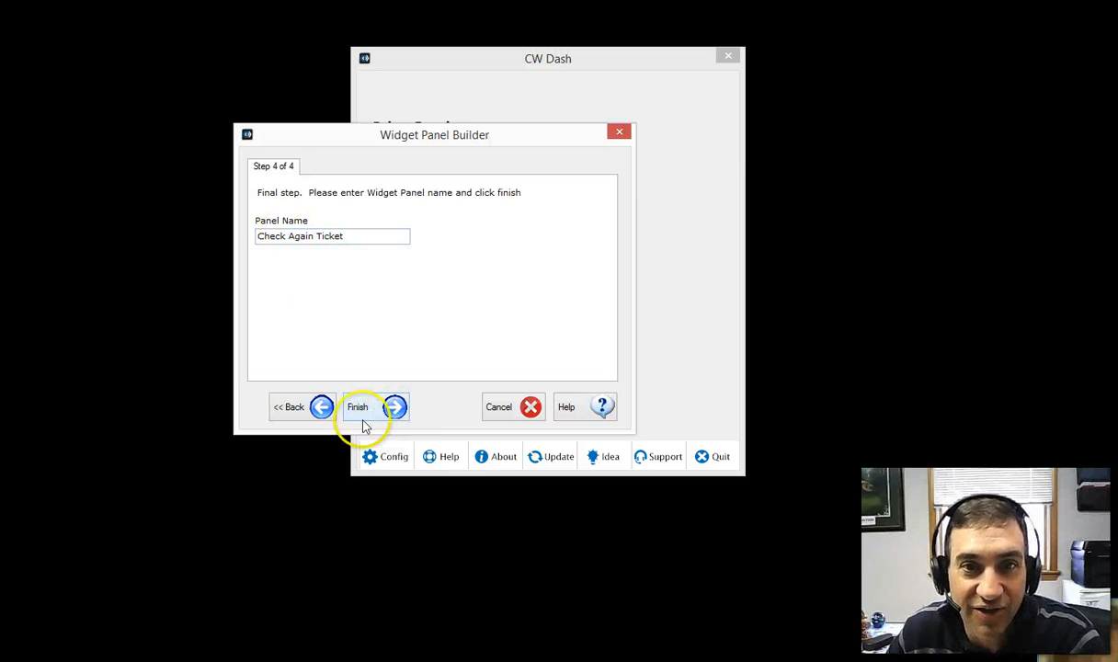
pyautogui.click(357, 407)
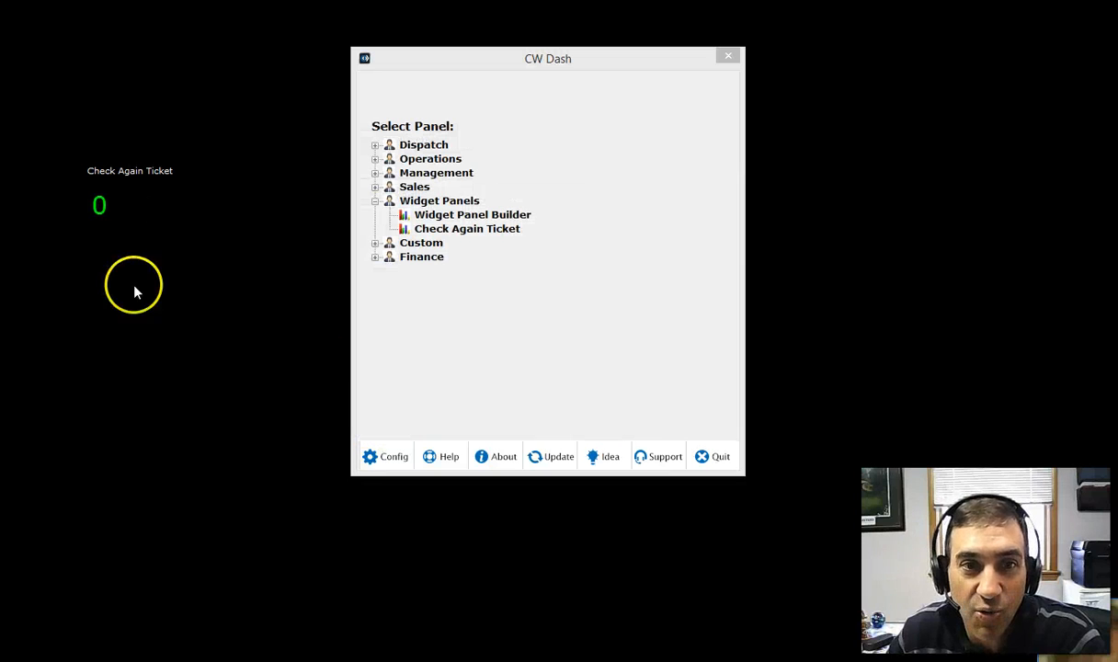
pyautogui.moveTo(102, 250)
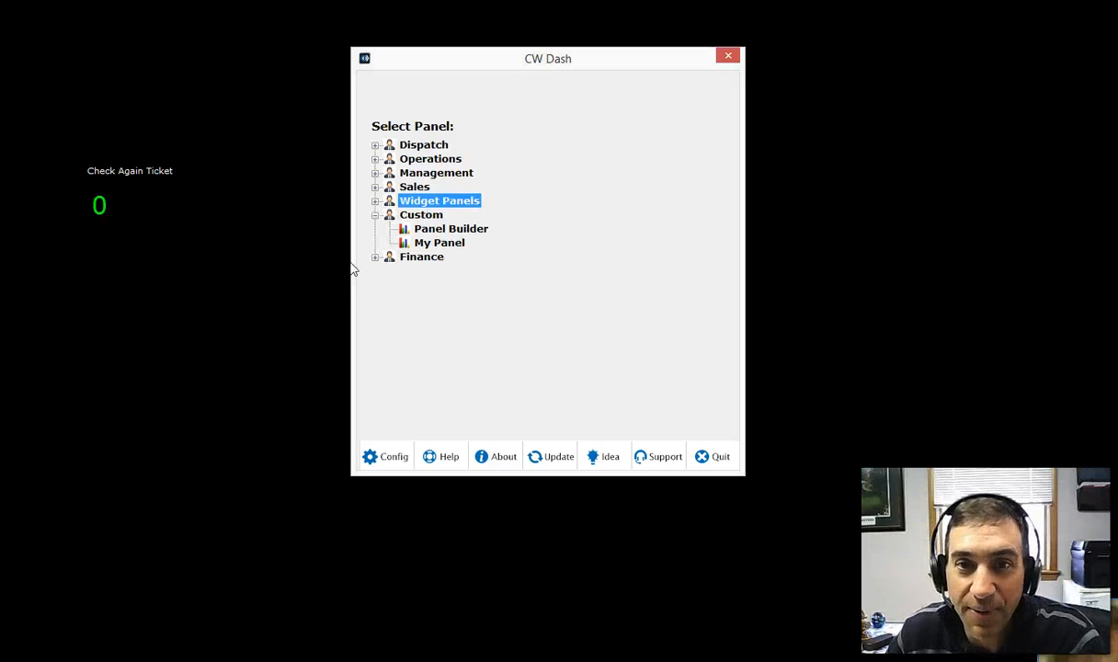
# Browse the Custom and Finance panel groups and collapse them again.
pyautogui.click(373, 258)
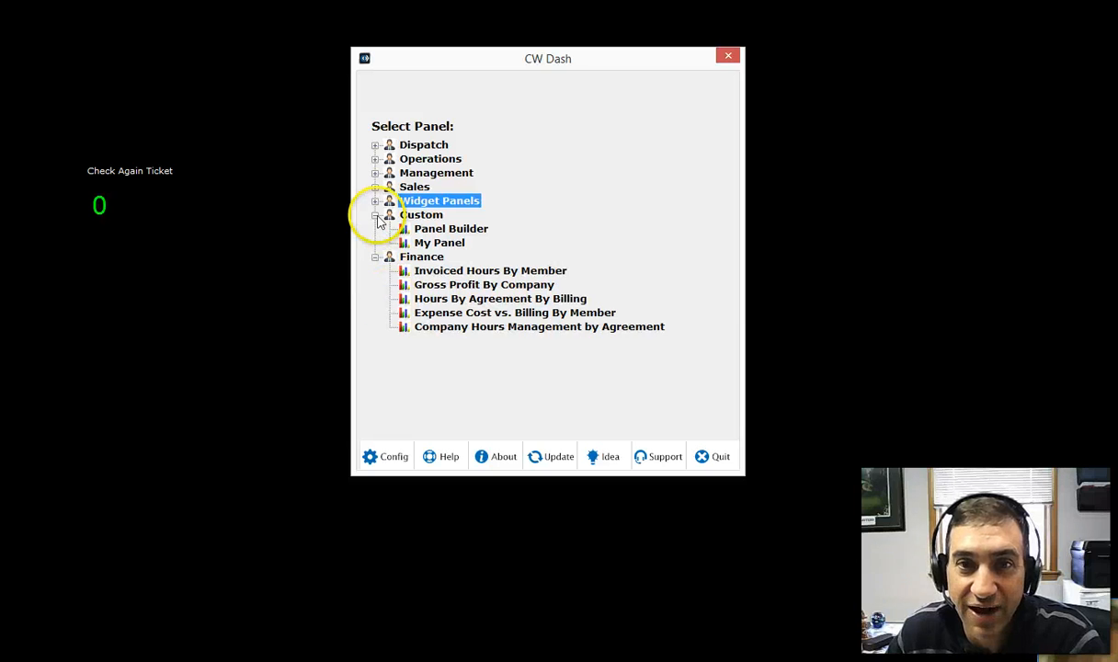
pyautogui.click(375, 213)
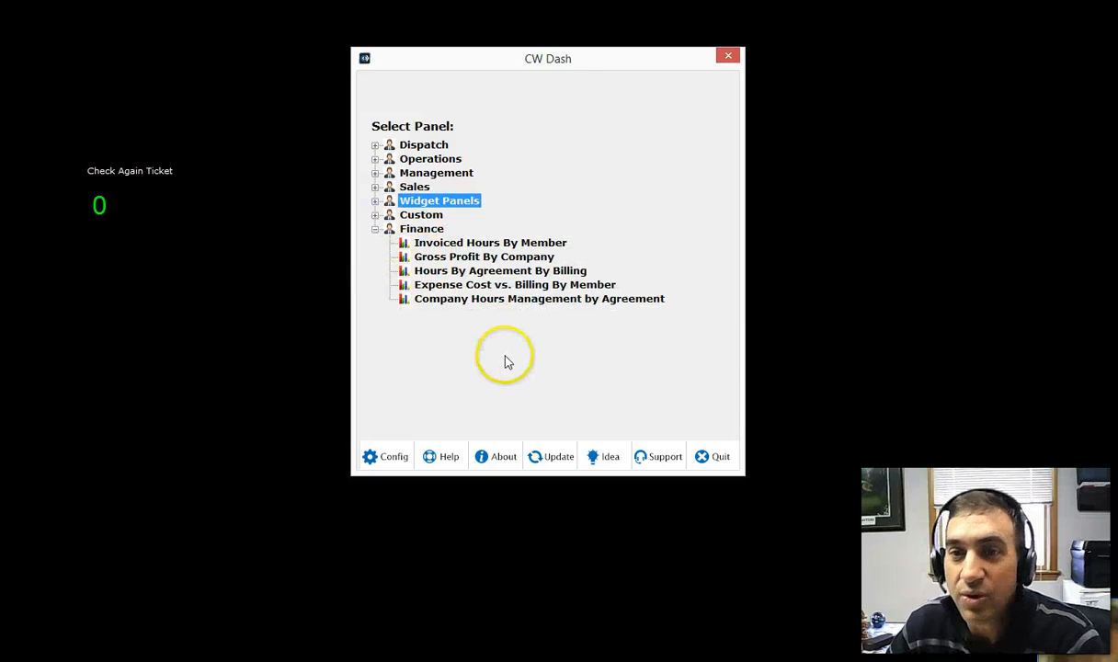
pyautogui.moveTo(521, 331)
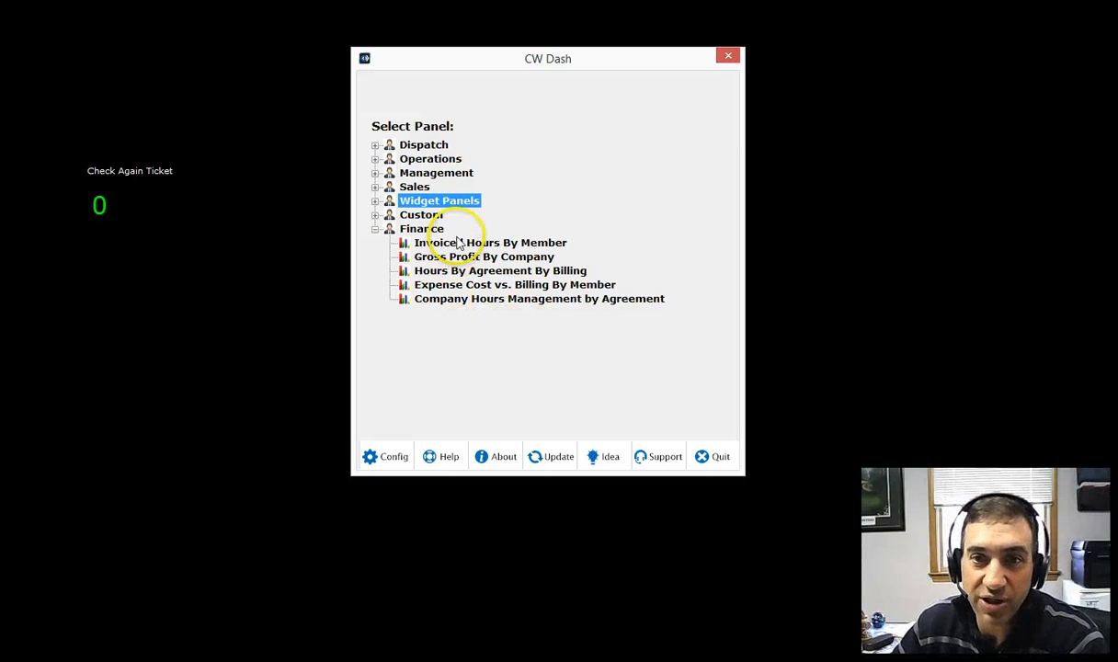
pyautogui.moveTo(462, 261)
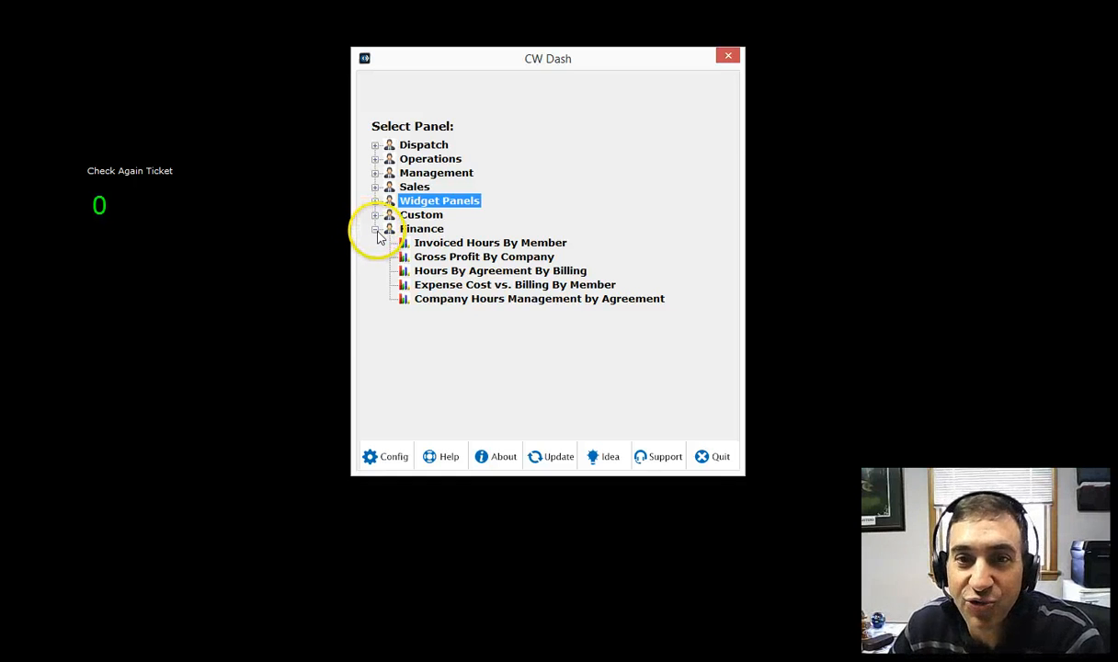
pyautogui.click(375, 144)
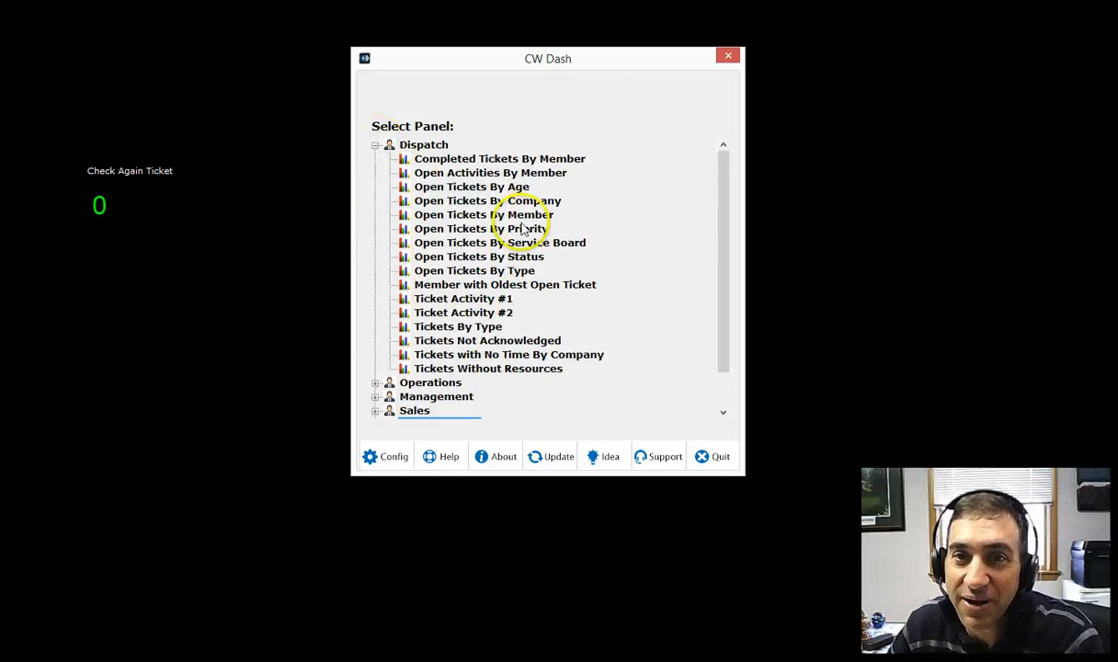